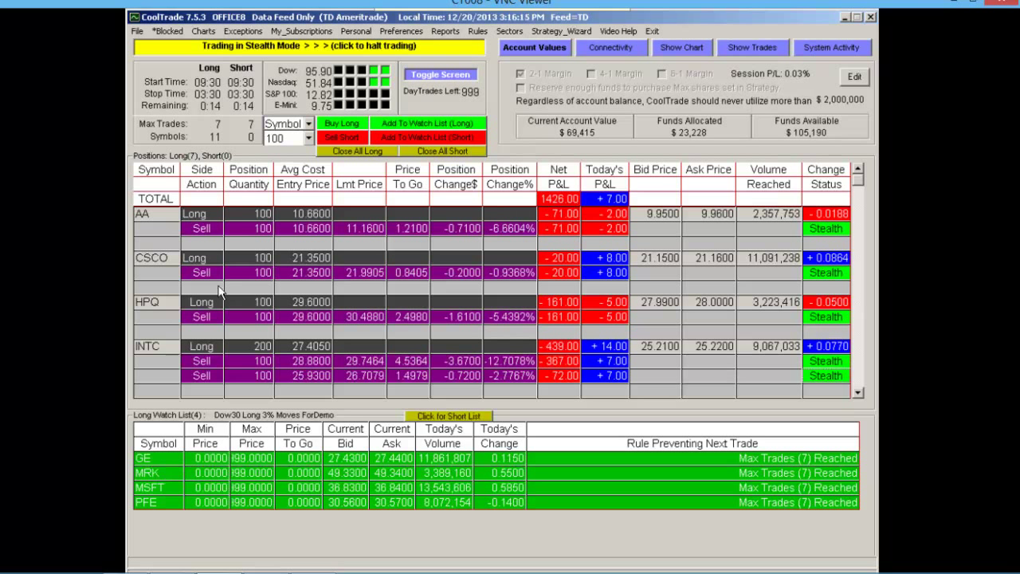
mouse_move(425, 198)
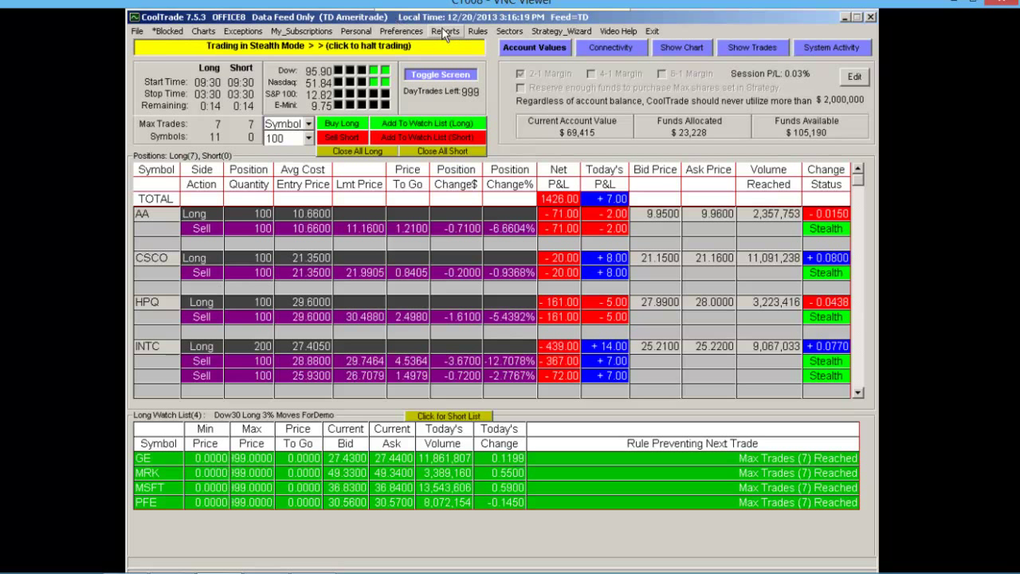
Step: Create a Show Closed Trades (Detail) report for All Symbols, 12/20/2011 to 12/20/2013
click(445, 31)
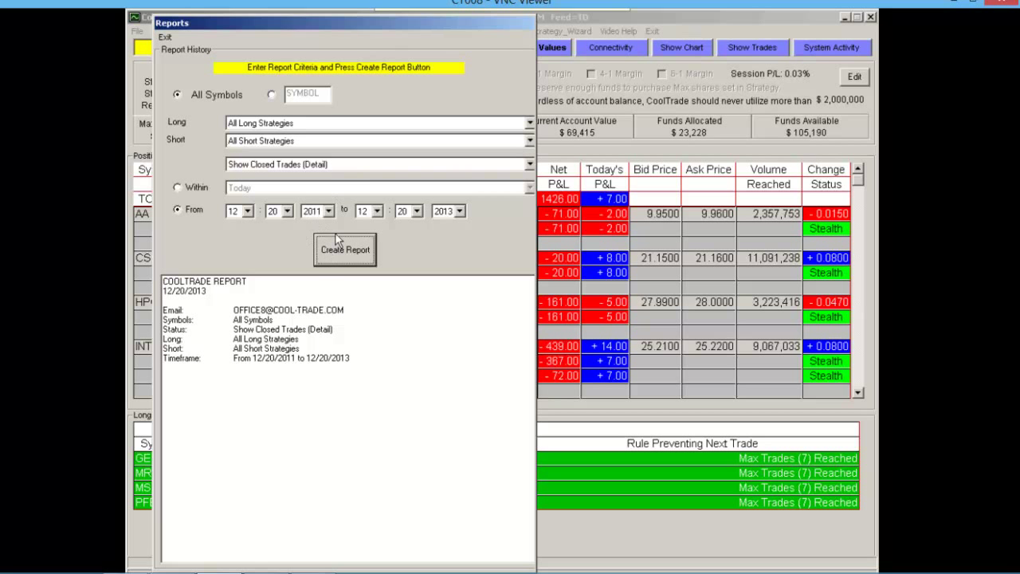
click(345, 249)
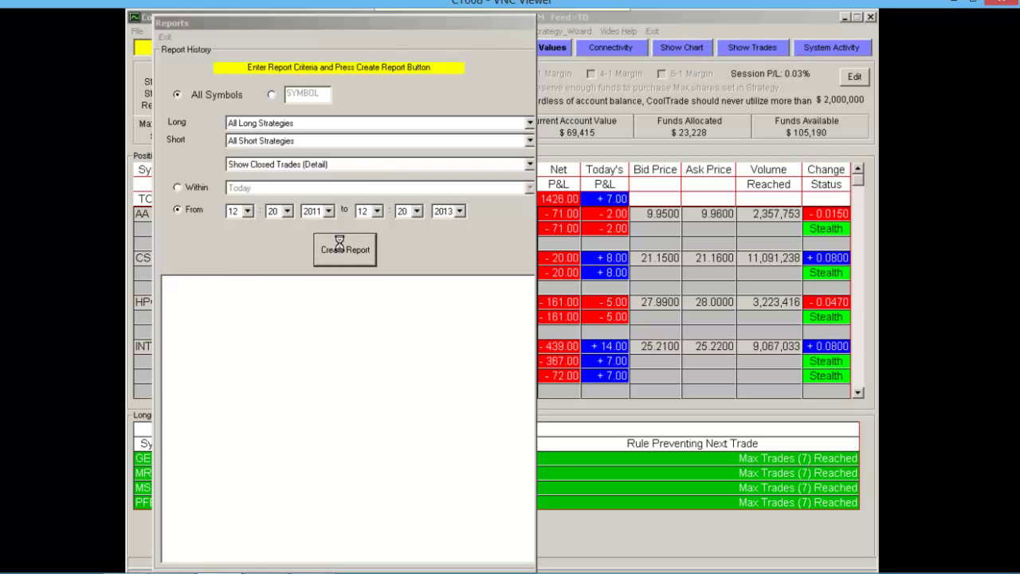
Step: Scroll page 1 of DetailReport1 to read the January 2012 long trades and their P/L
click(345, 248)
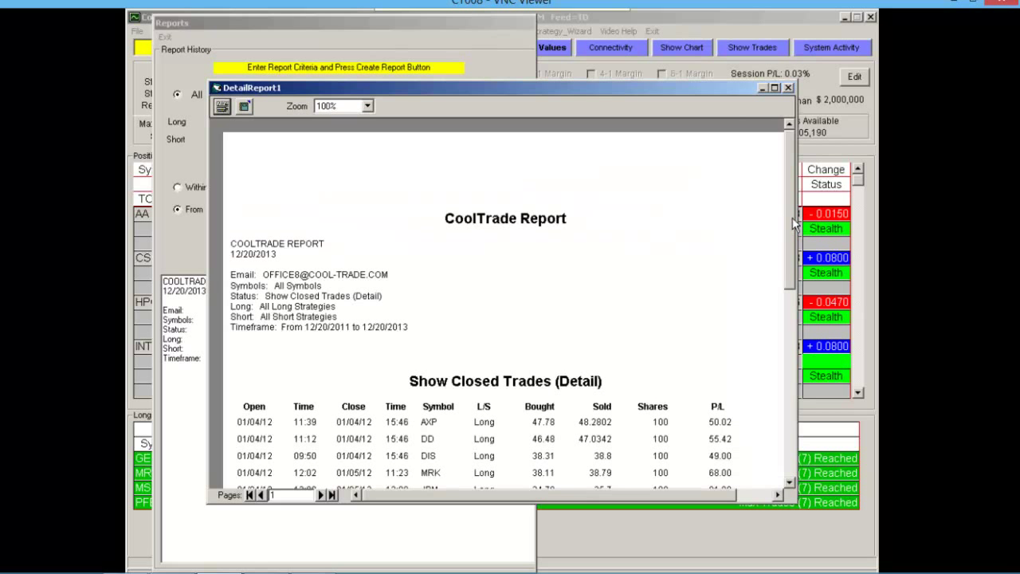
scroll(down, 3)
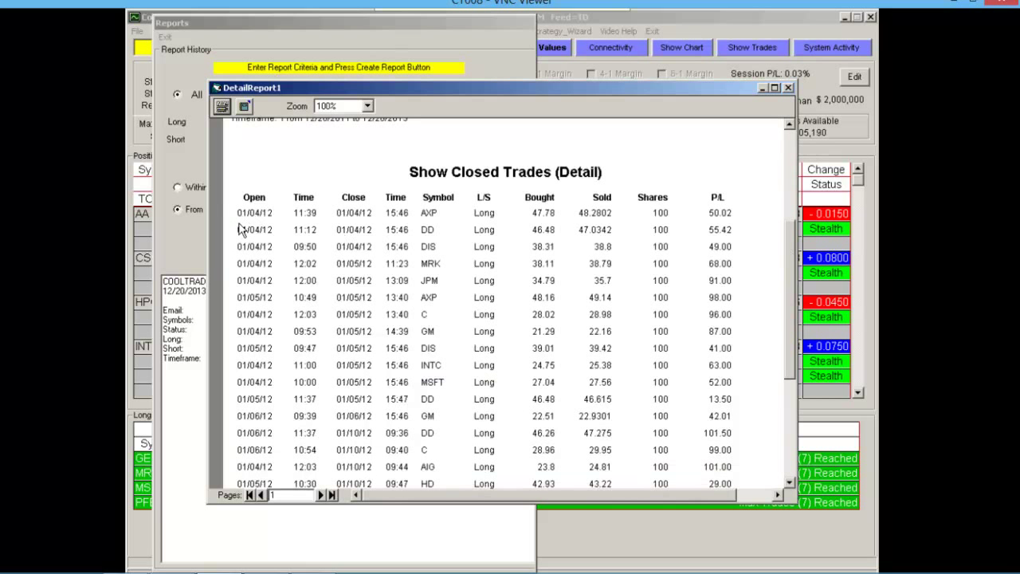
mouse_move(278, 229)
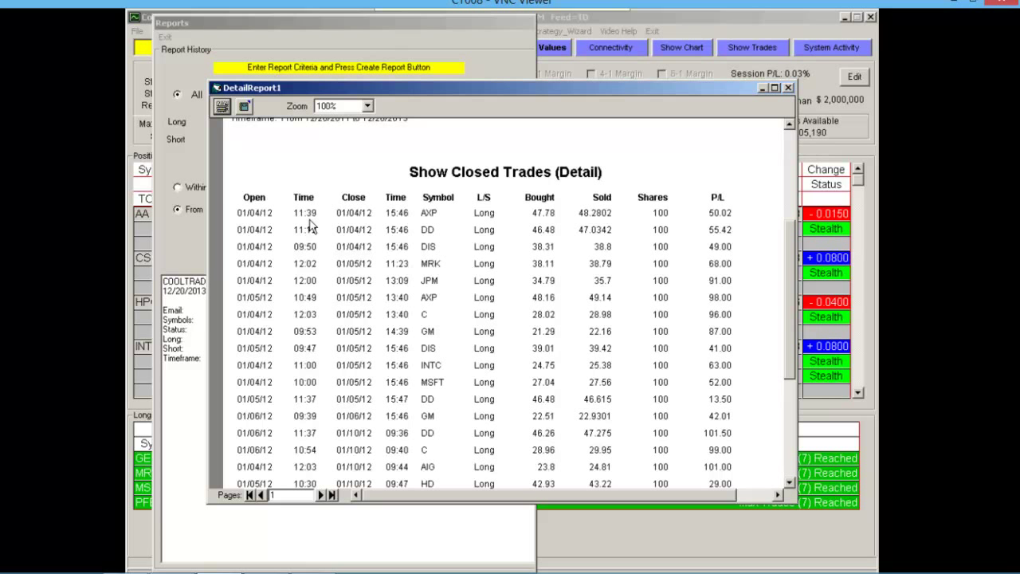
mouse_move(350, 229)
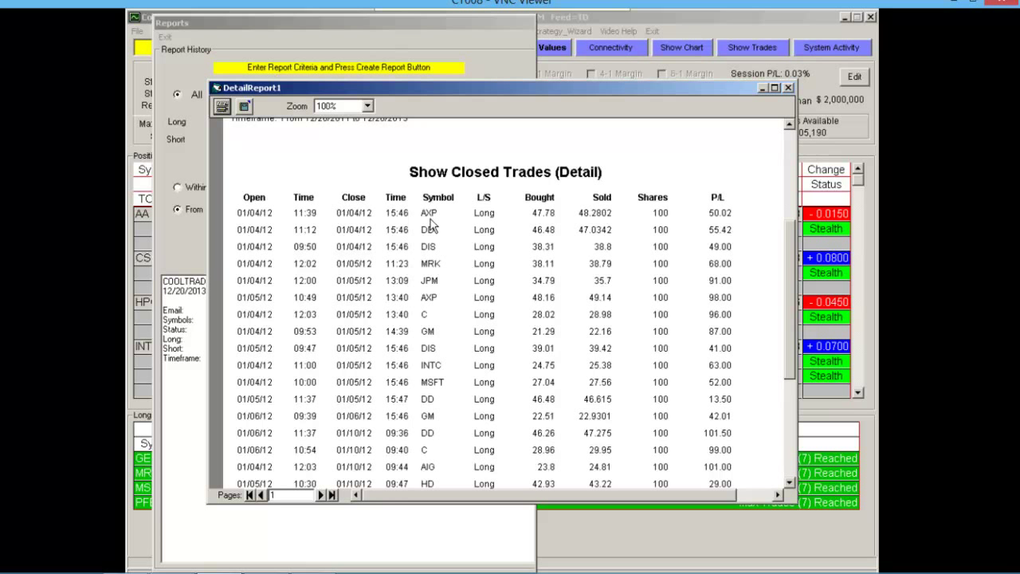
mouse_move(525, 252)
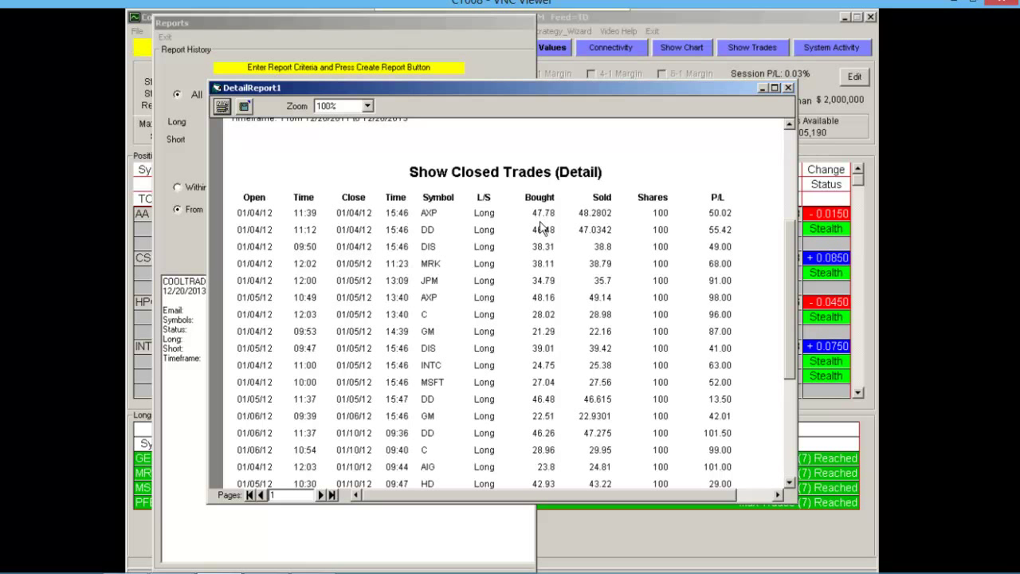
mouse_move(601, 227)
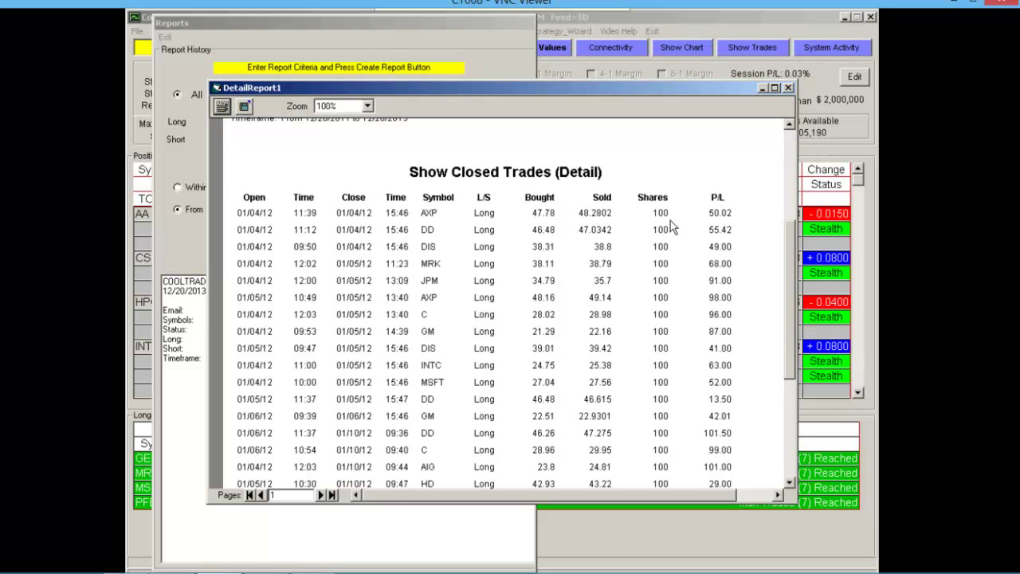
mouse_move(726, 229)
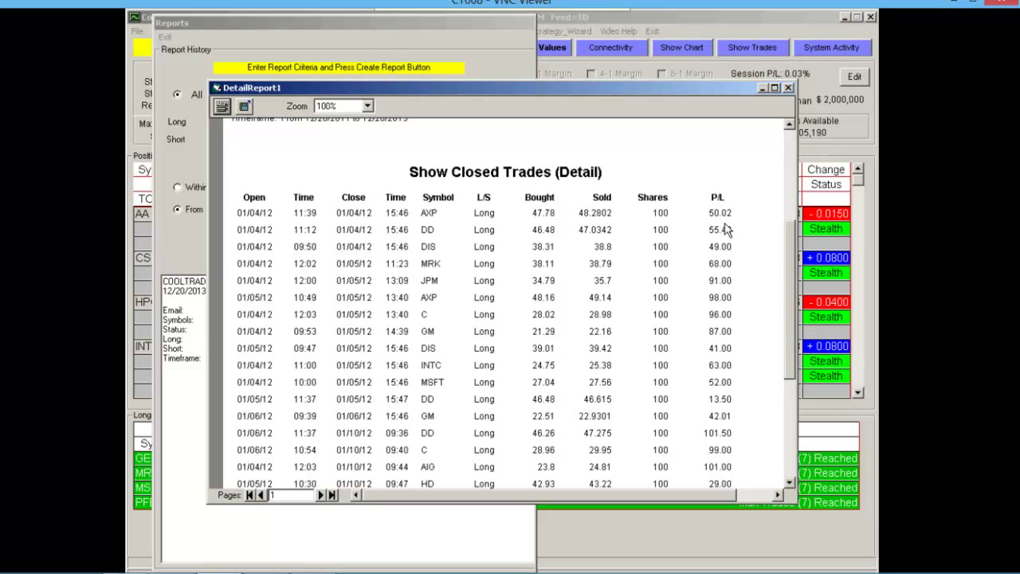
mouse_move(430, 243)
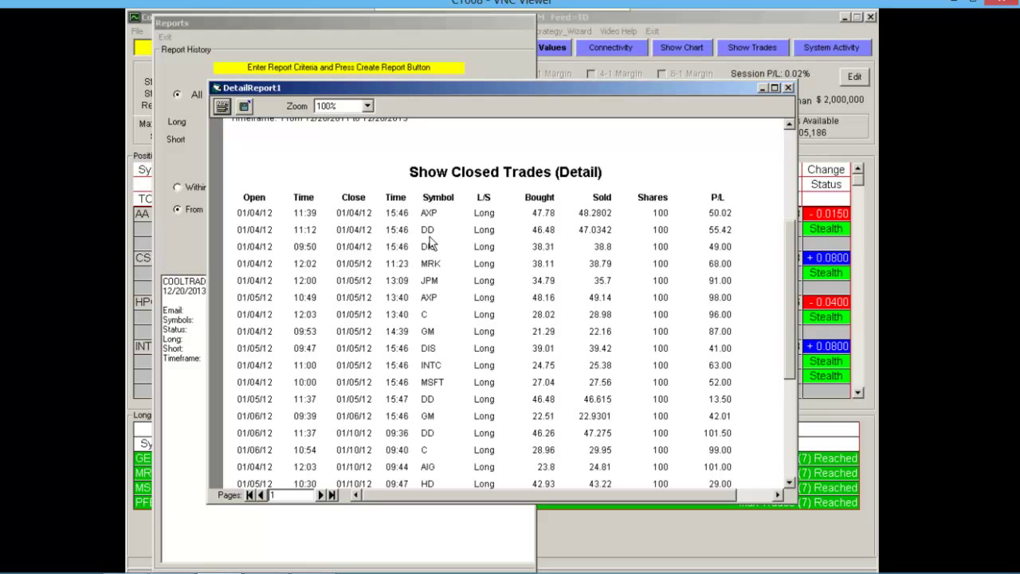
mouse_move(430, 263)
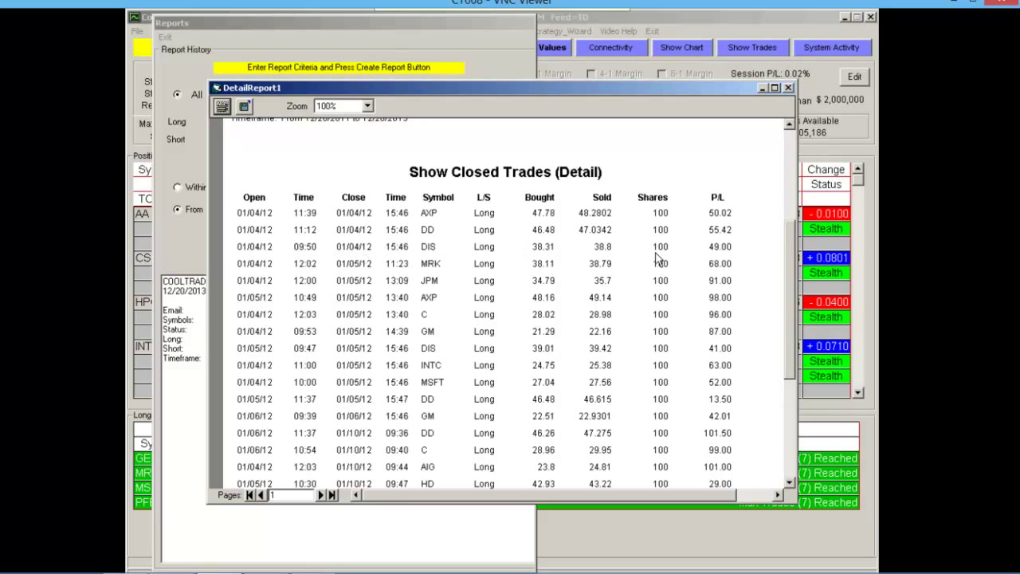
mouse_move(433, 275)
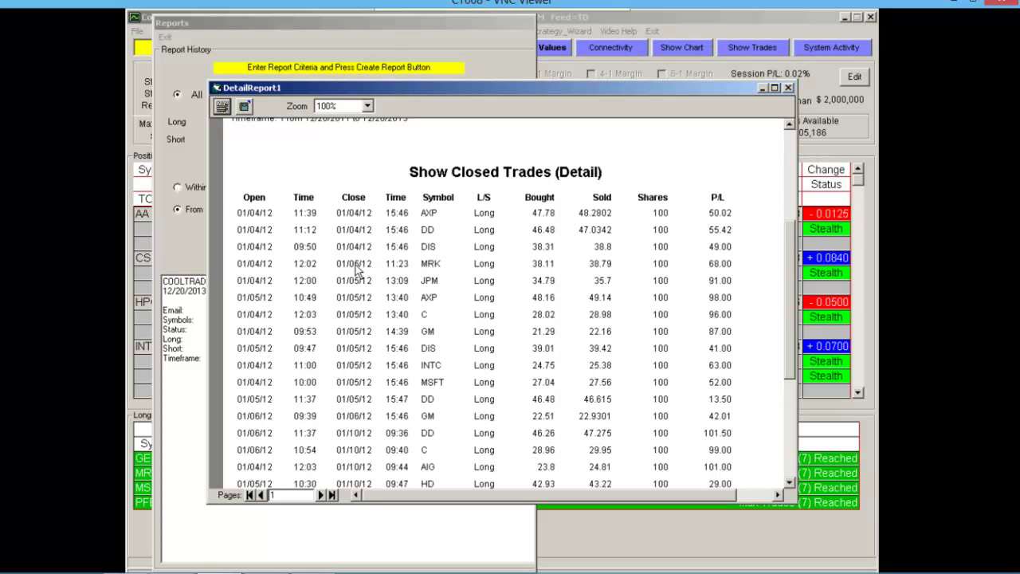
mouse_move(357, 391)
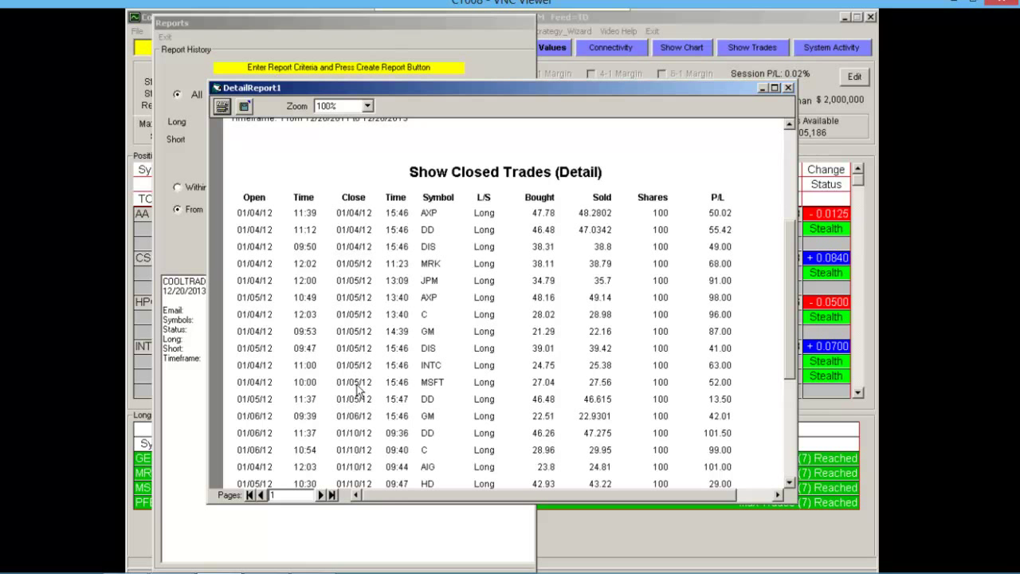
mouse_move(374, 335)
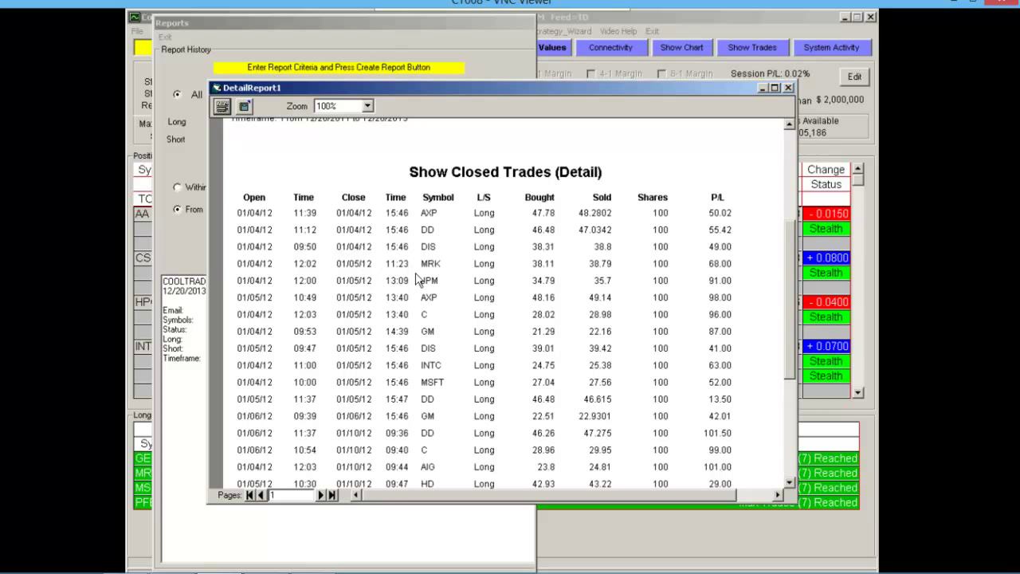
mouse_move(737, 299)
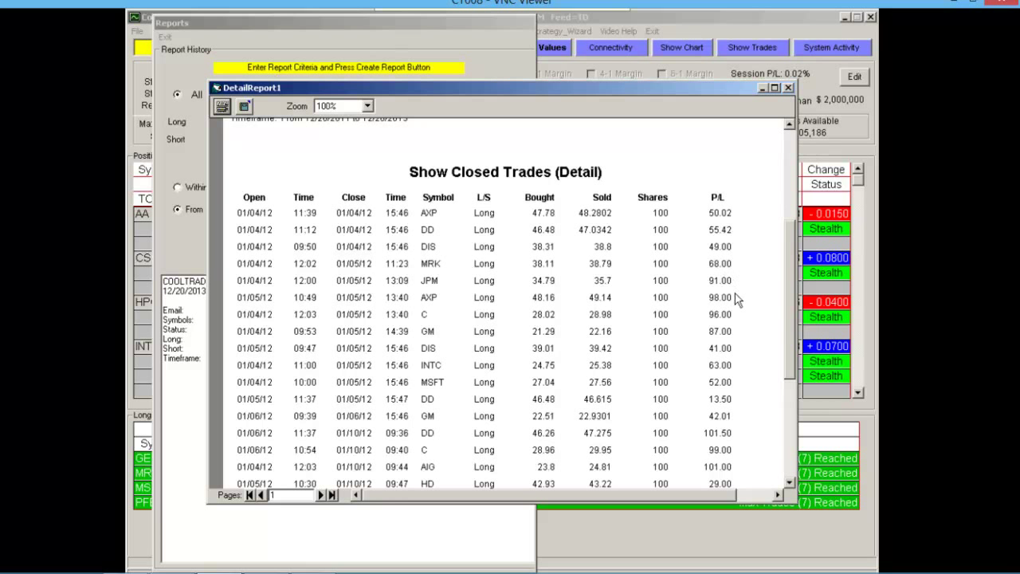
mouse_move(734, 373)
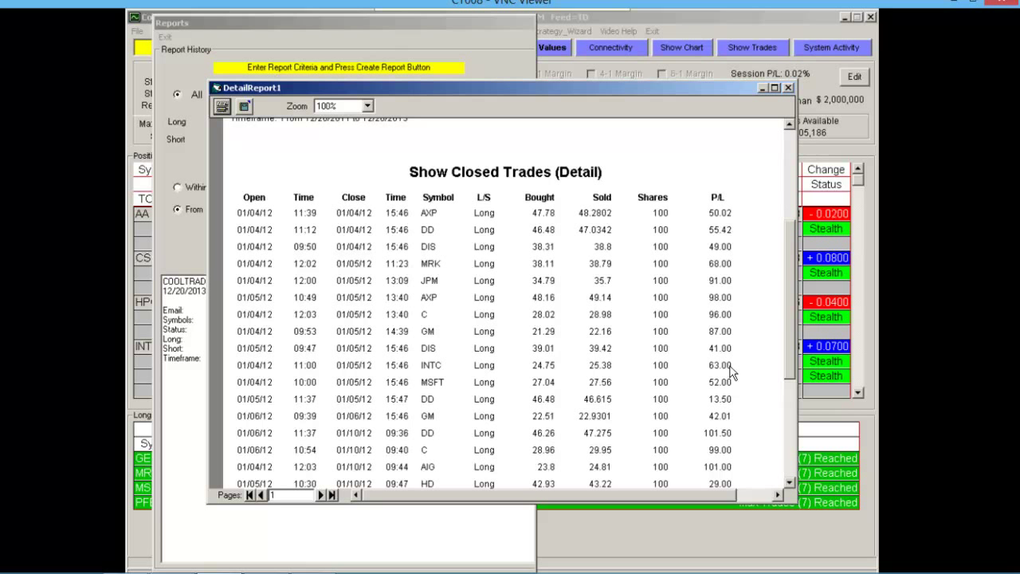
mouse_move(441, 332)
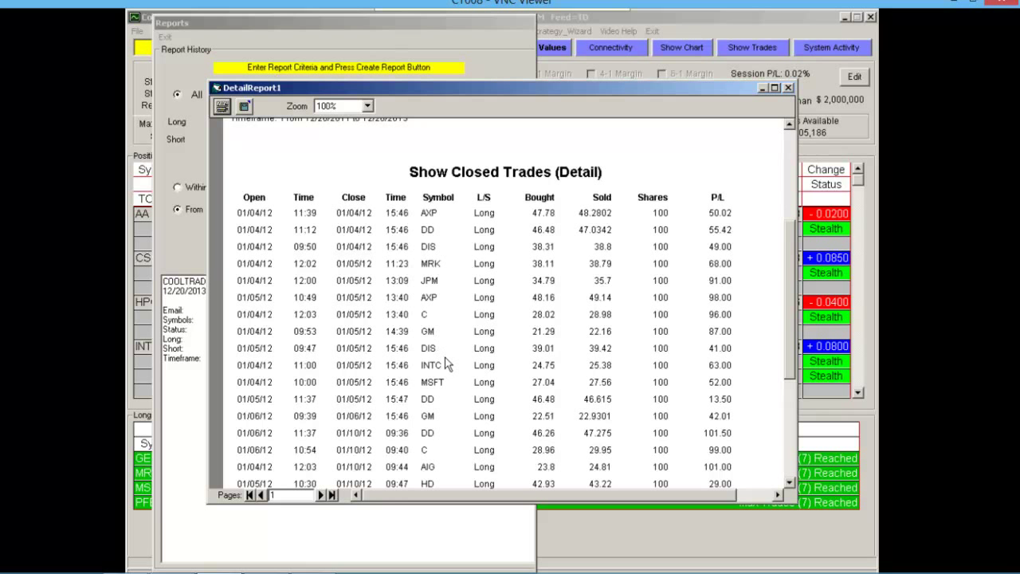
mouse_move(444, 390)
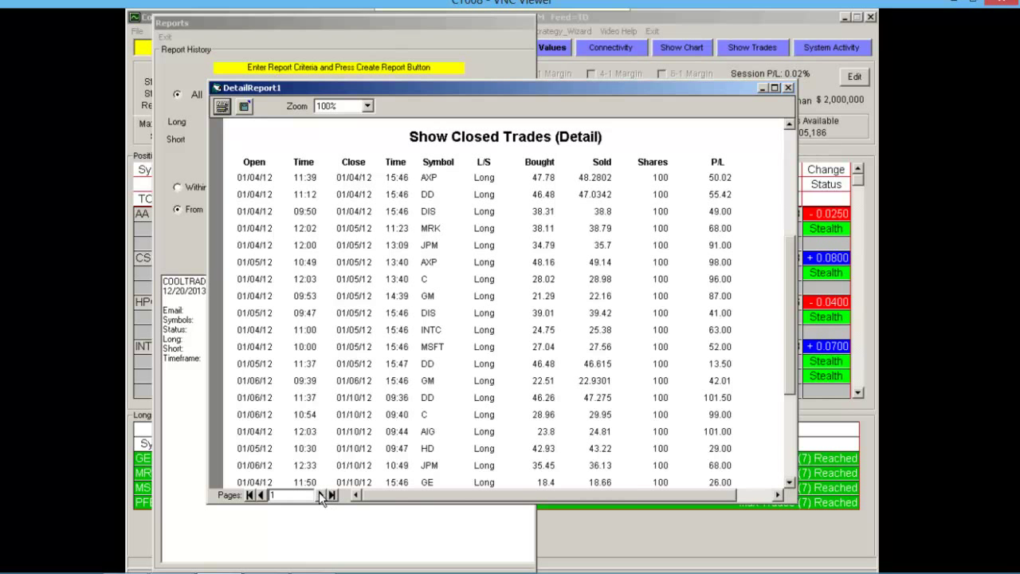
Step: Advance the detail report to page 13, showing the 20,943.80 Grand Total
click(321, 495)
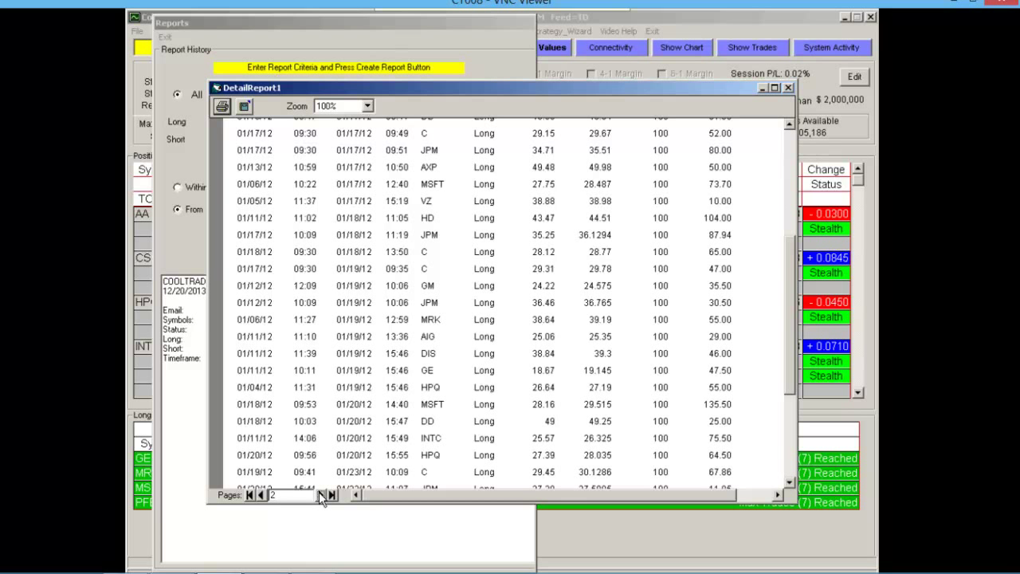
click(320, 495)
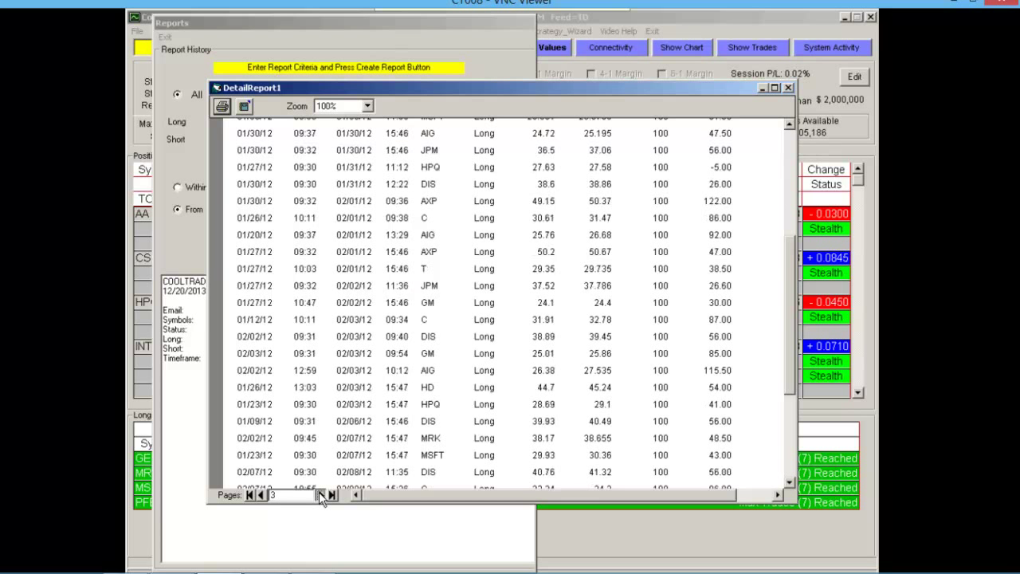
click(330, 495)
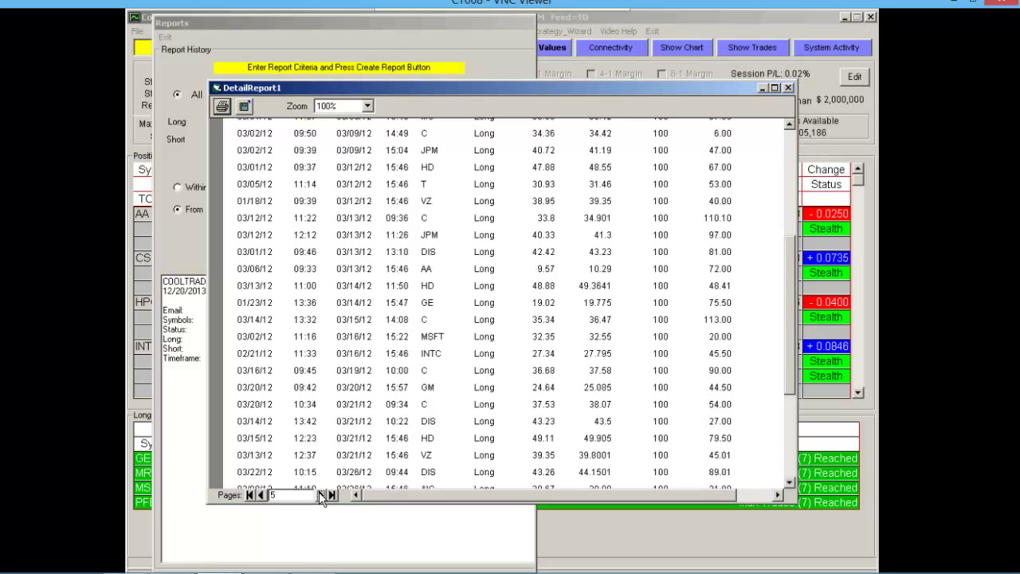
click(322, 494)
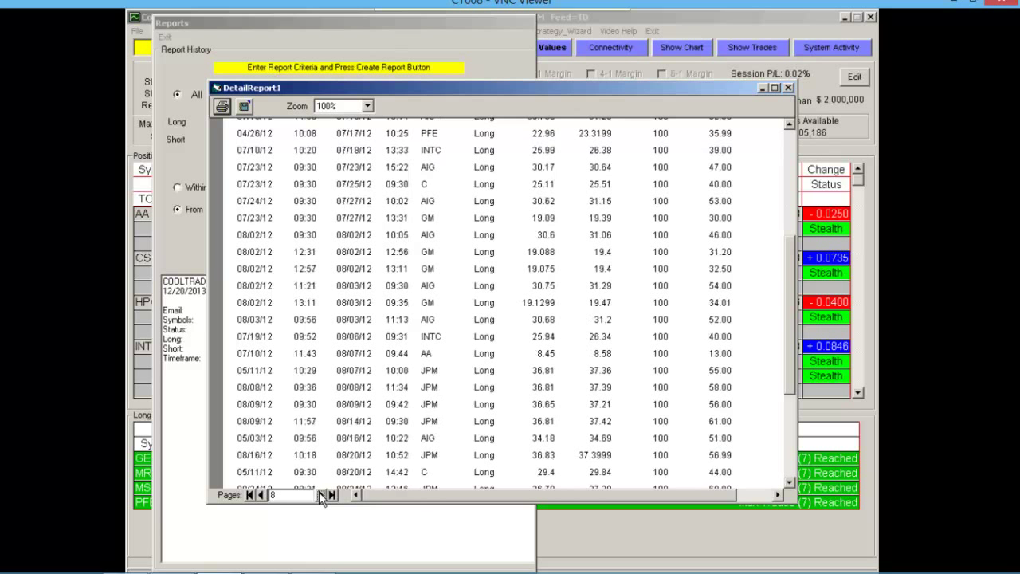
click(322, 495)
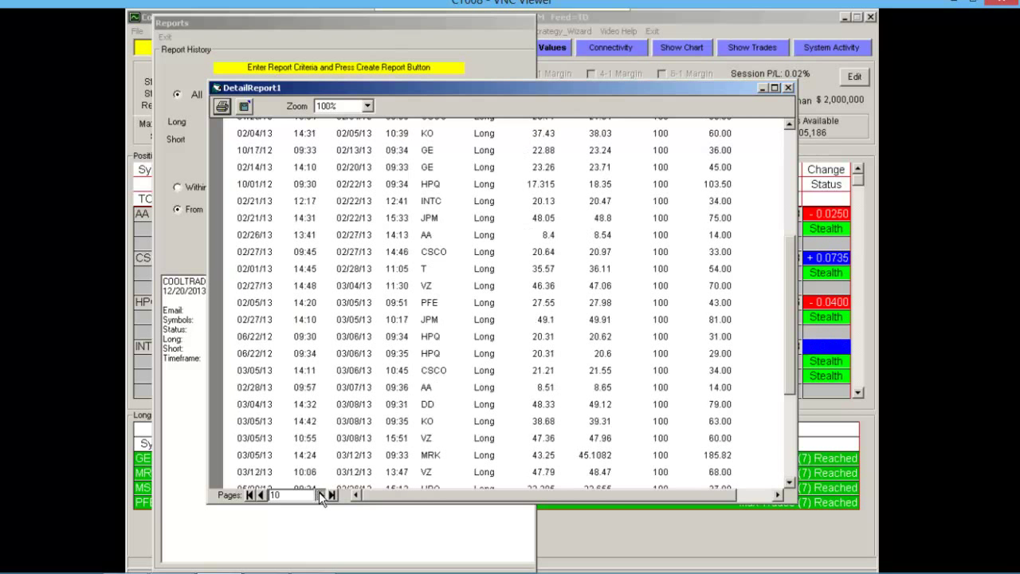
click(331, 494)
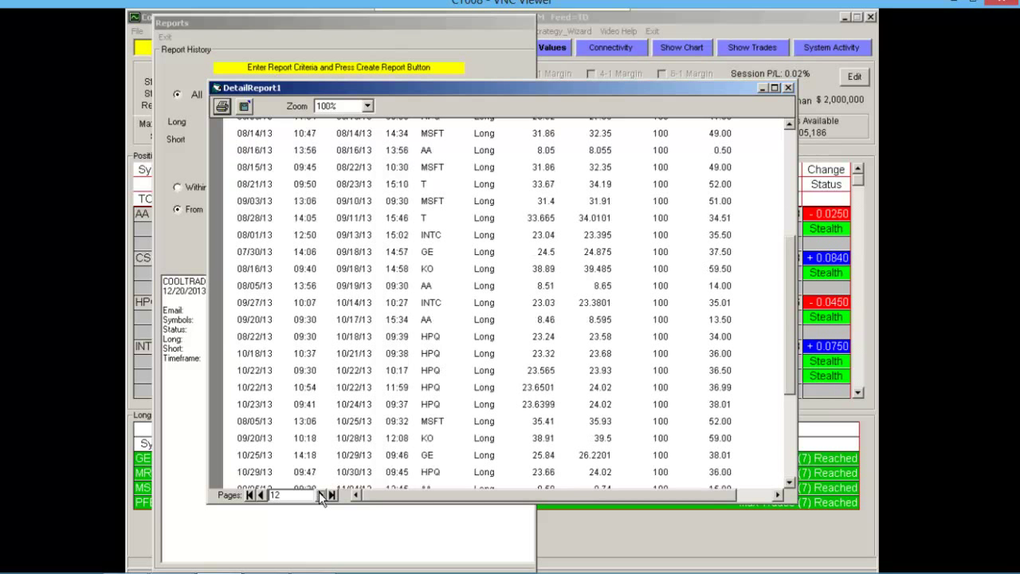
click(320, 494)
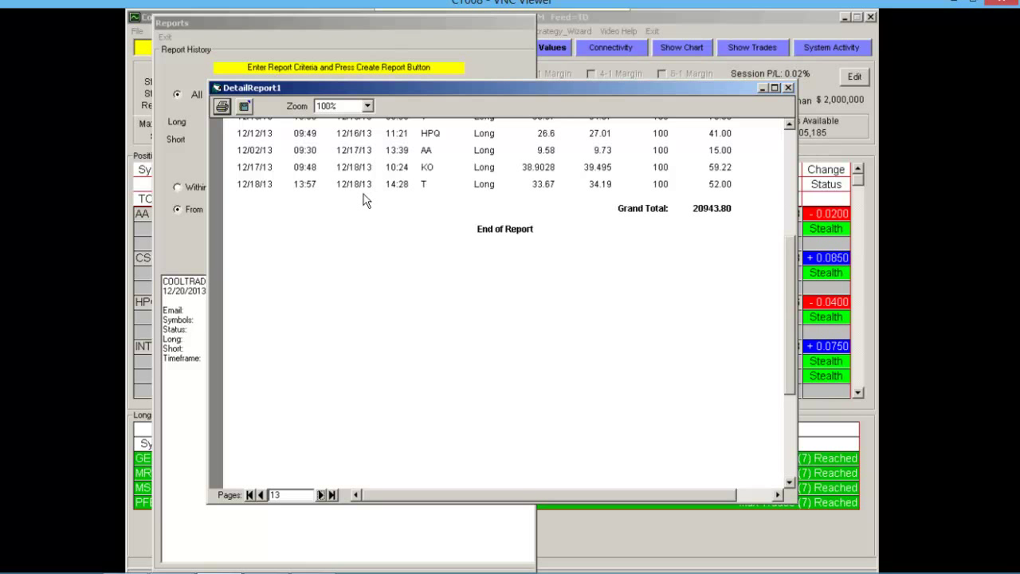
mouse_move(395, 176)
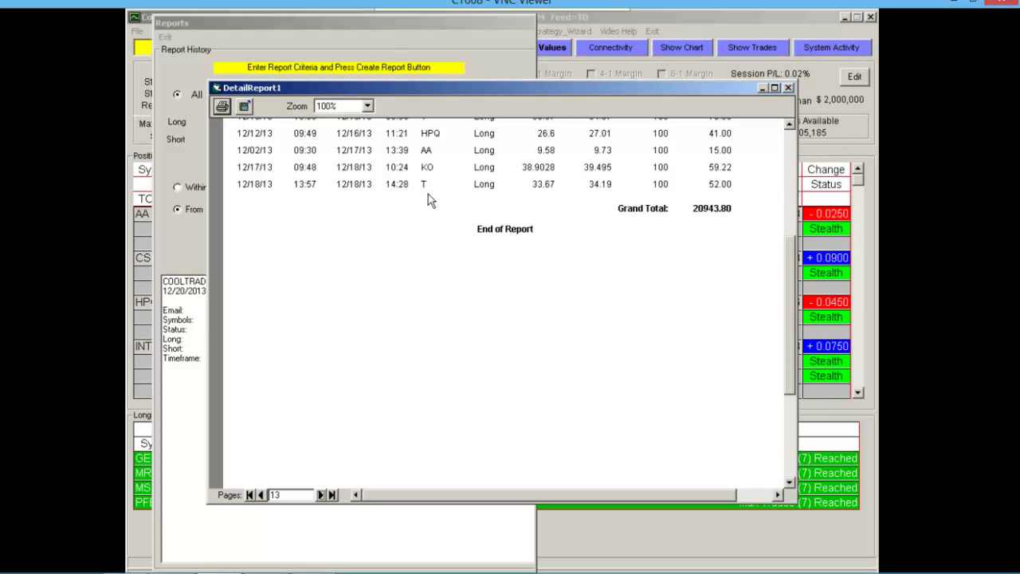
mouse_move(704, 221)
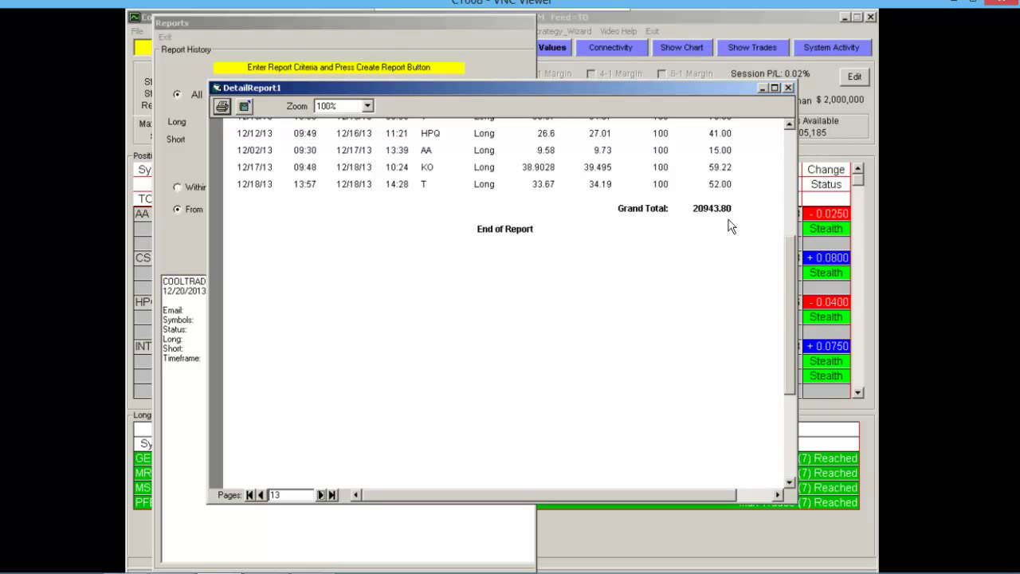
mouse_move(643, 98)
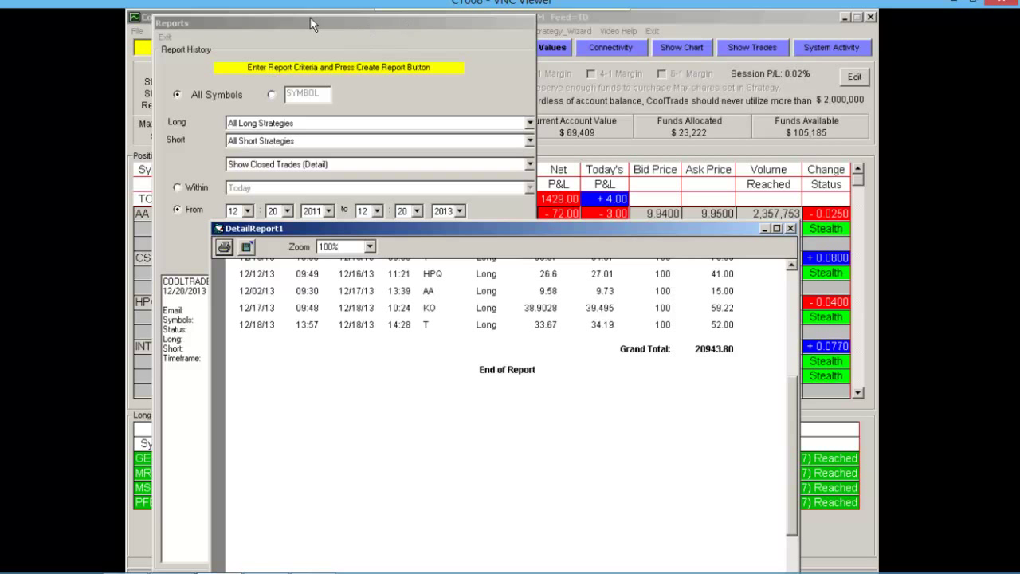
Step: Close the Reports criteria window, keeping DetailReport1 open
click(165, 36)
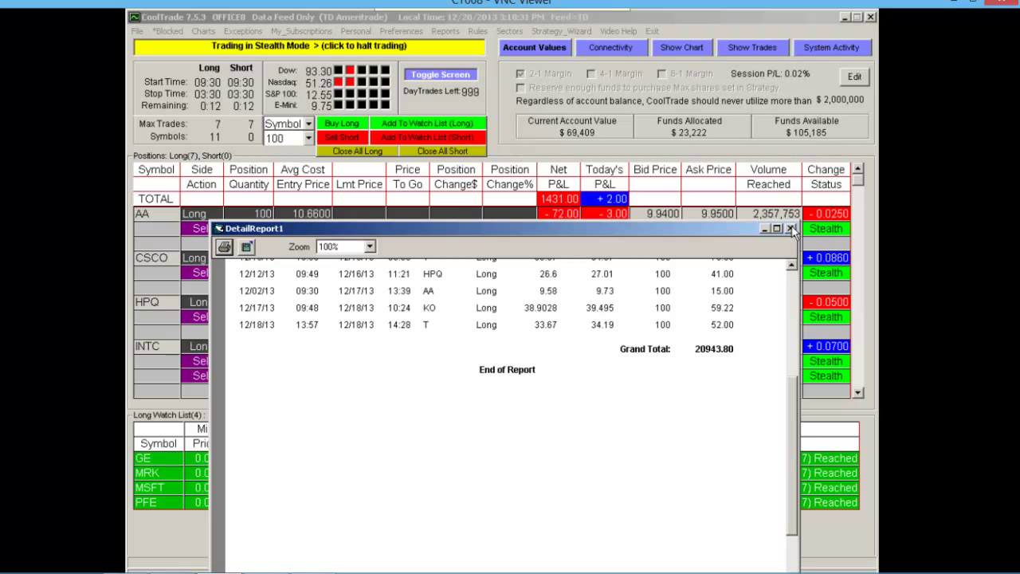
mouse_move(749, 305)
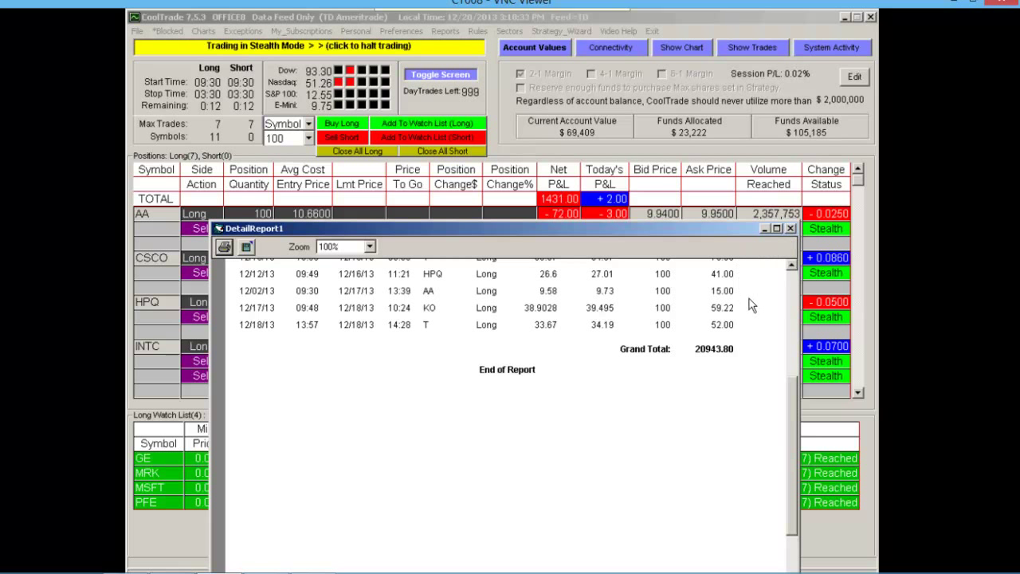
mouse_move(739, 369)
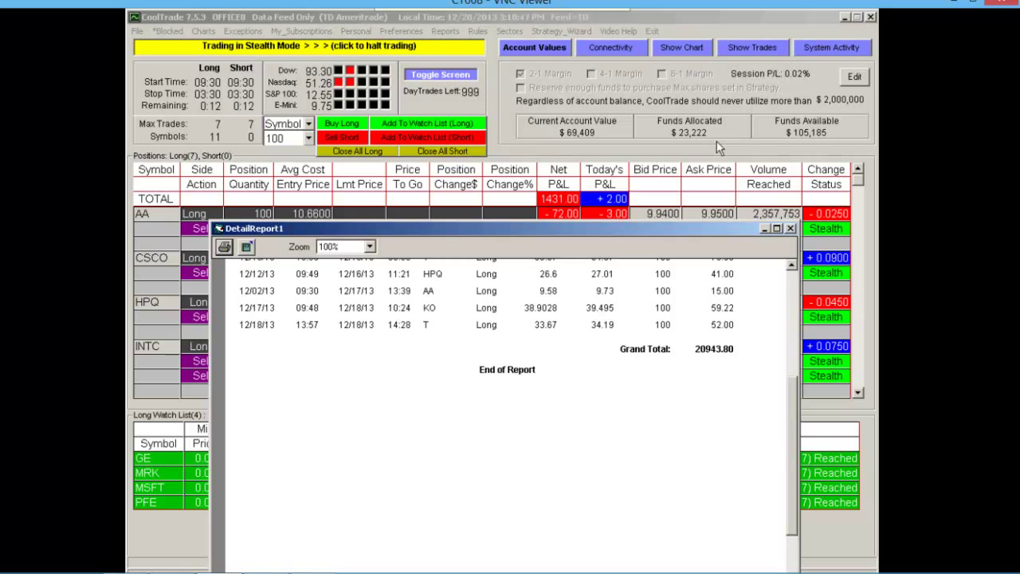
mouse_move(603, 144)
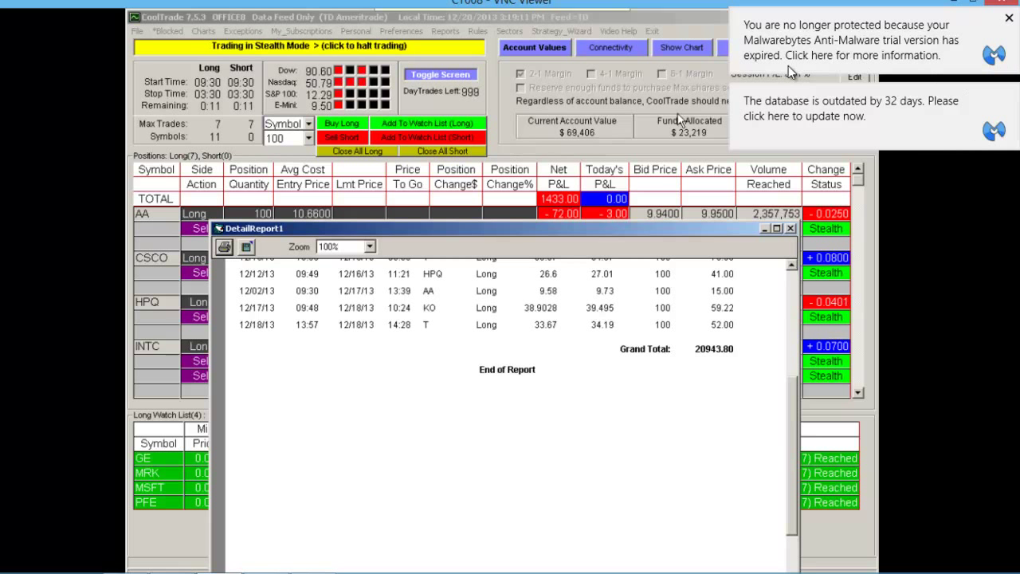
Step: Dismiss both Malwarebytes notices and close the DetailReport1 window
click(1009, 17)
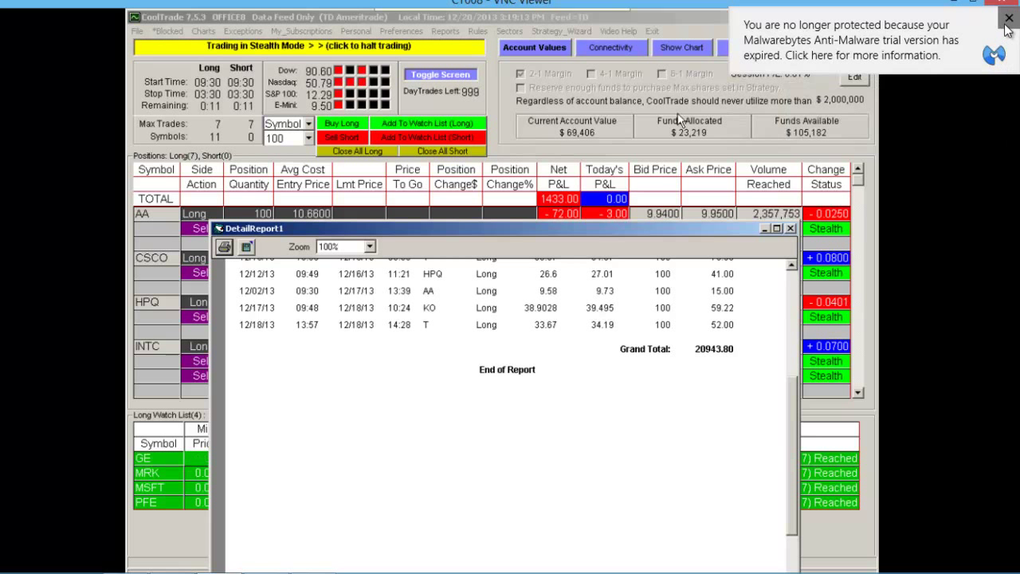
click(1008, 18)
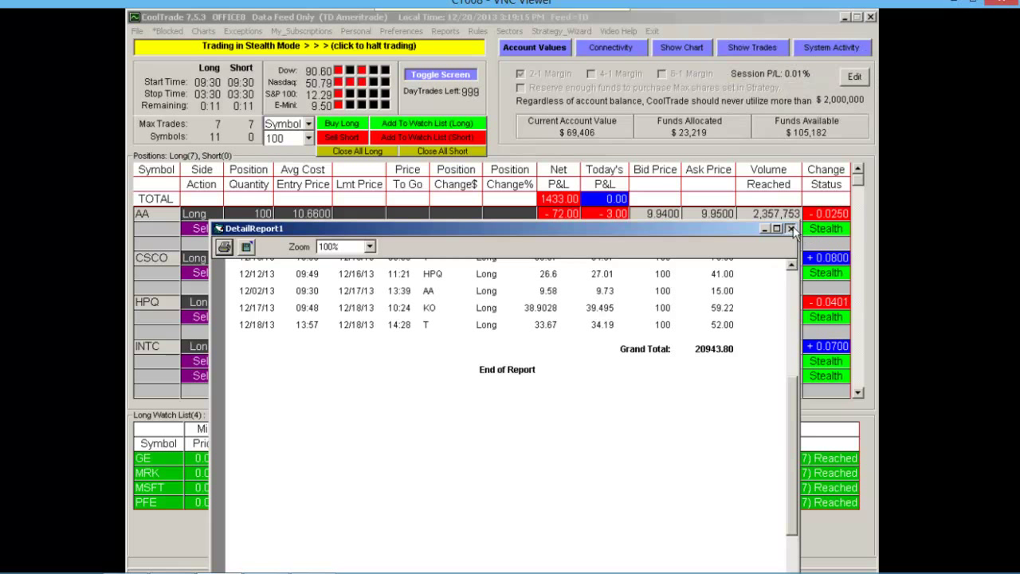
click(792, 229)
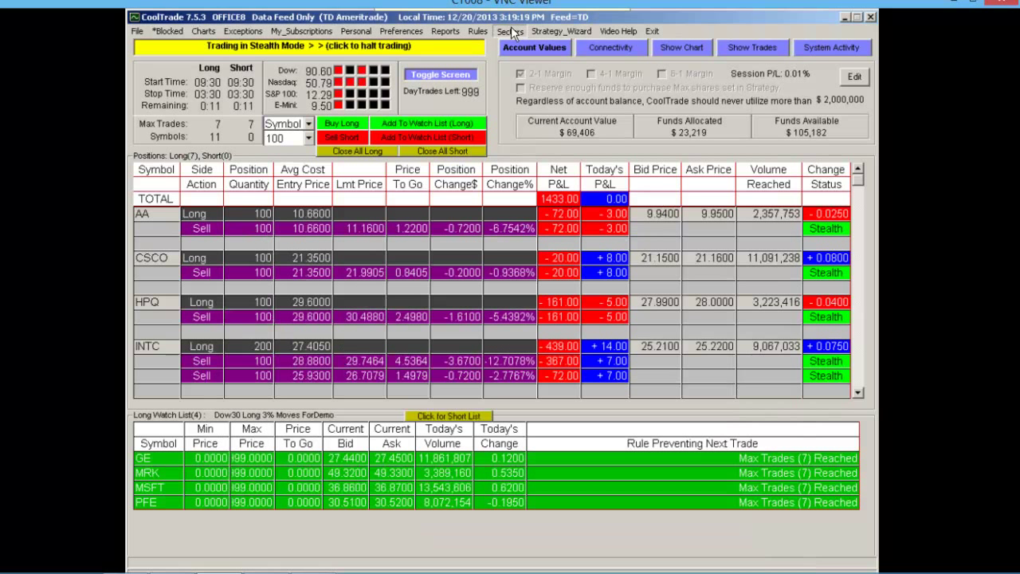
click(507, 31)
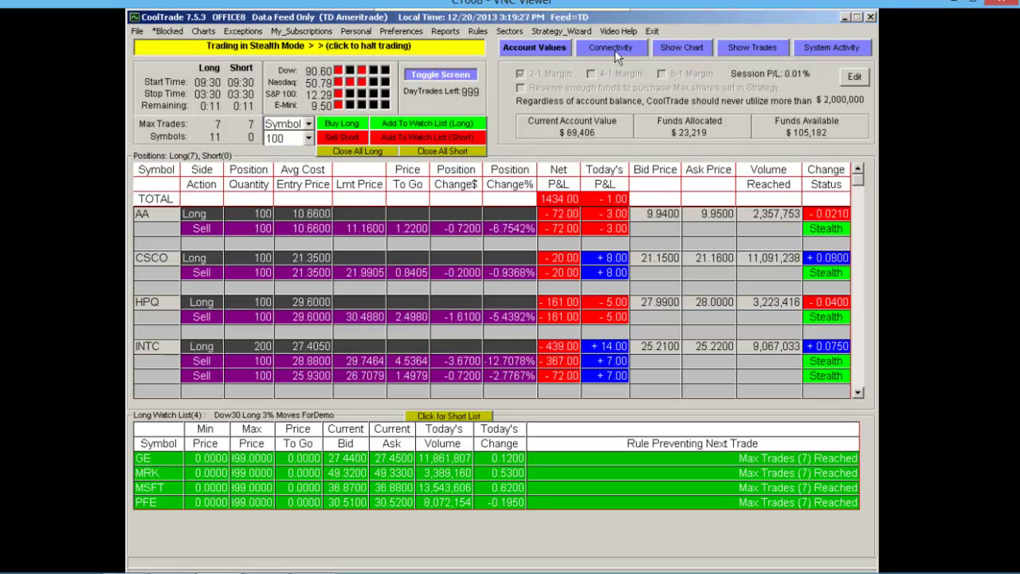
Step: Cycle the info panel through Connectivity, CSCO chart and today's trades, ending on System Activity
click(611, 47)
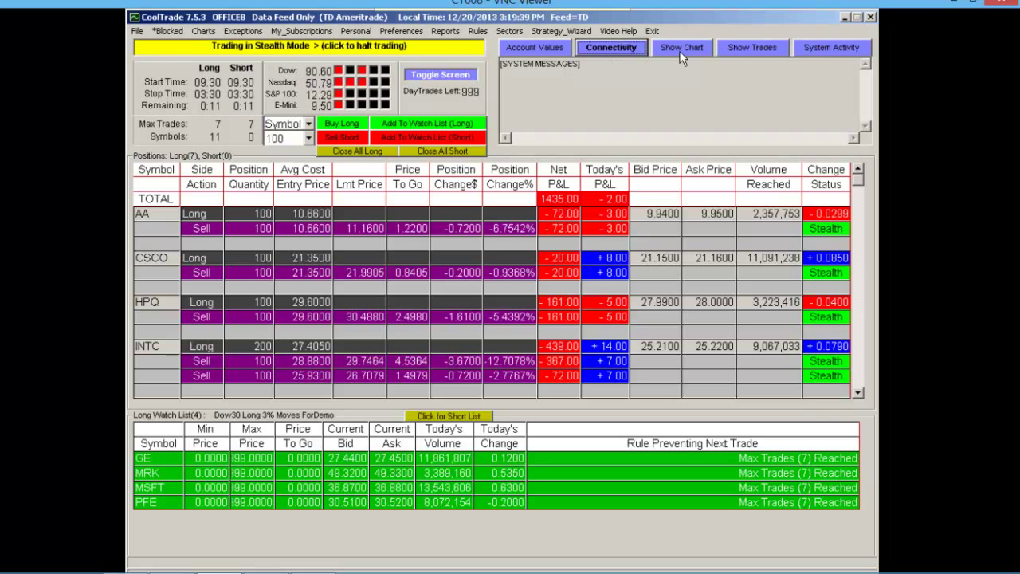
click(680, 47)
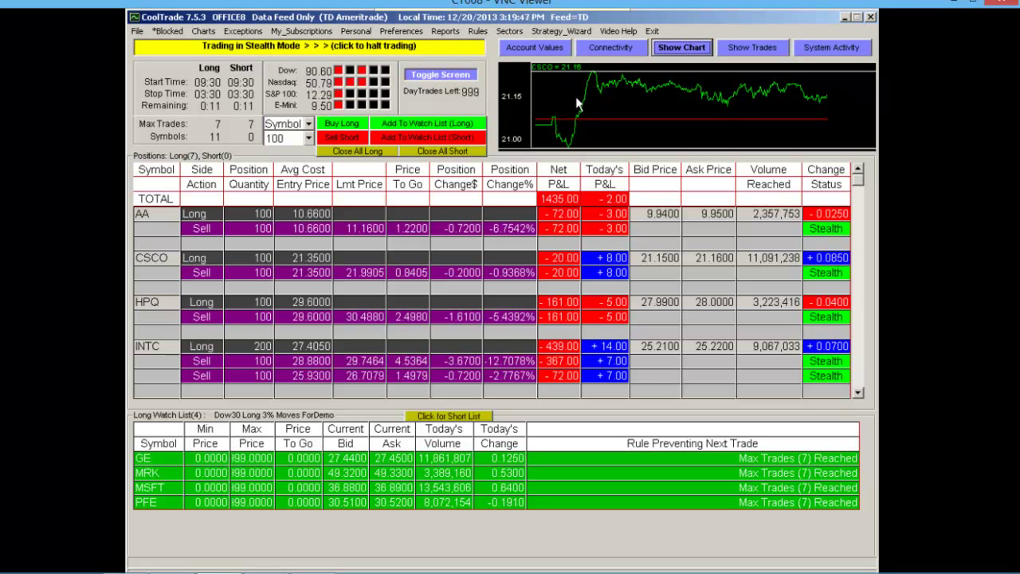
click(751, 47)
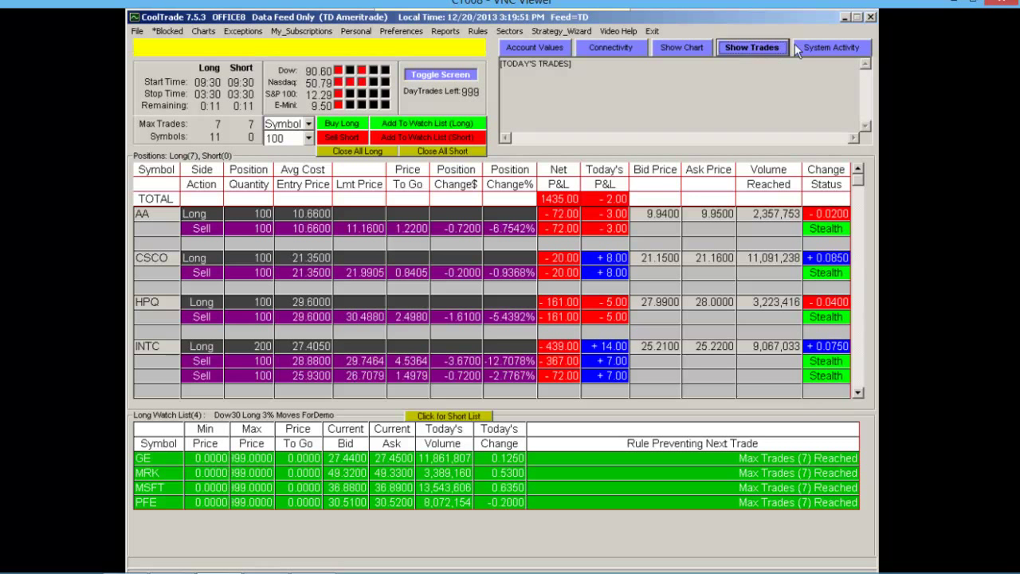
click(831, 47)
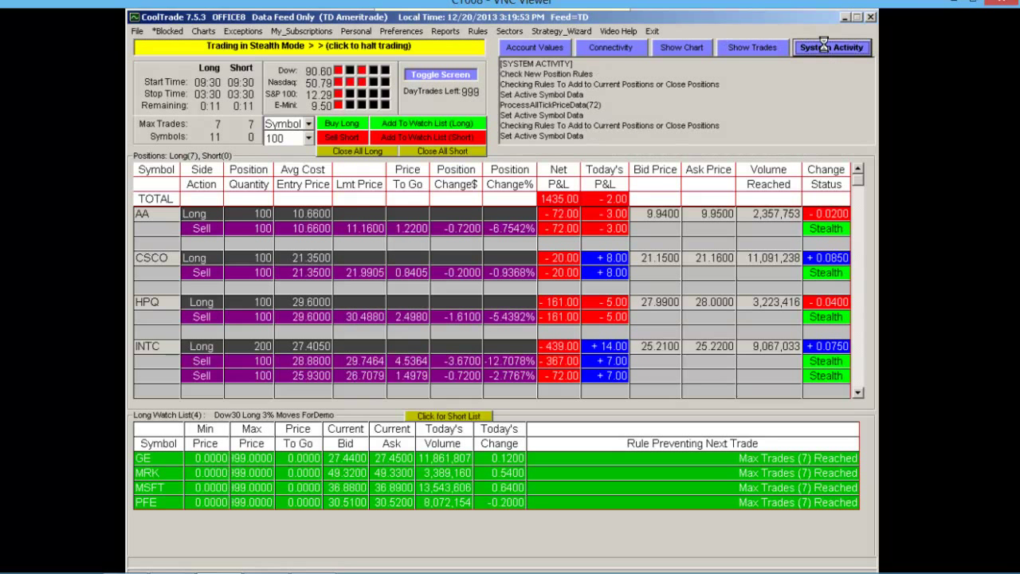